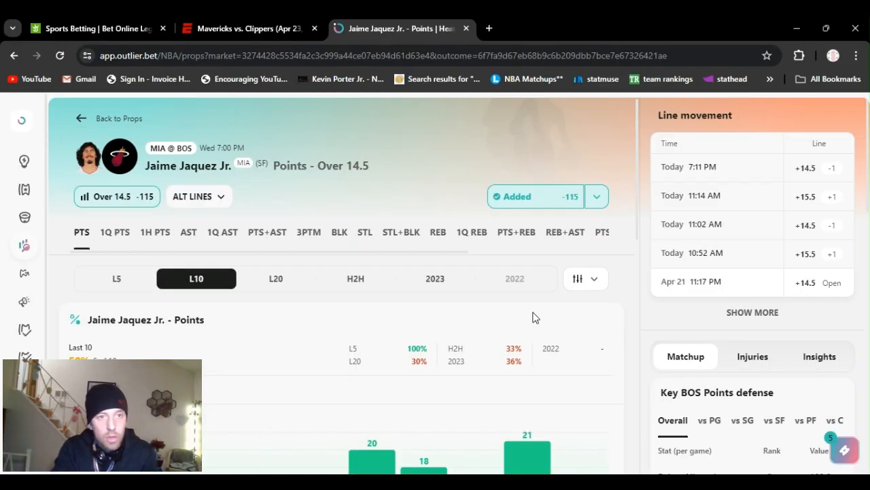
{"action": "mouse_move", "coordinate": [639, 141]}
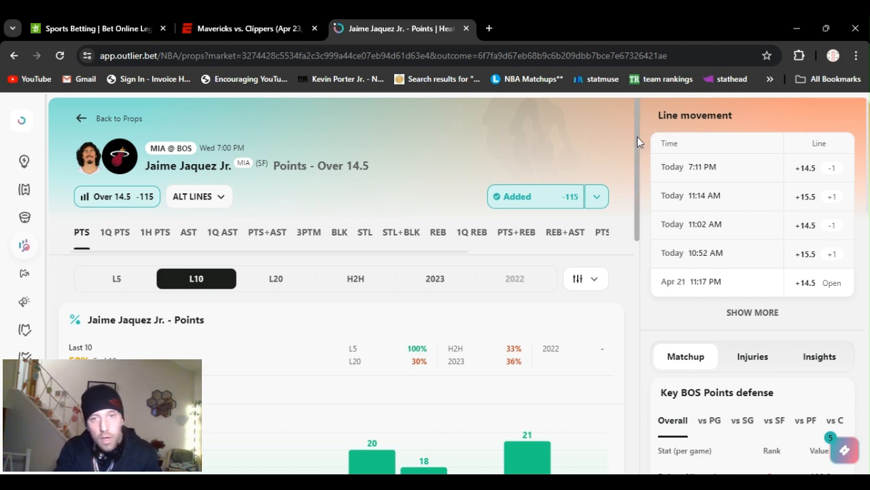
Step: Scroll through Bam Adebayo's REB+AST Under 13.5 prop and his last-10 game log
{"action": "left_click", "coordinate": [596, 196]}
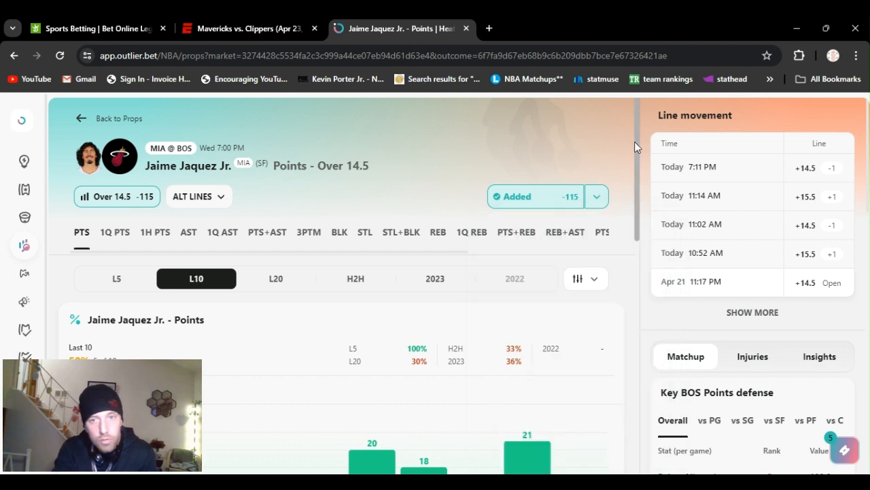
{"action": "scroll", "scroll_direction": "down", "scroll_amount": 3}
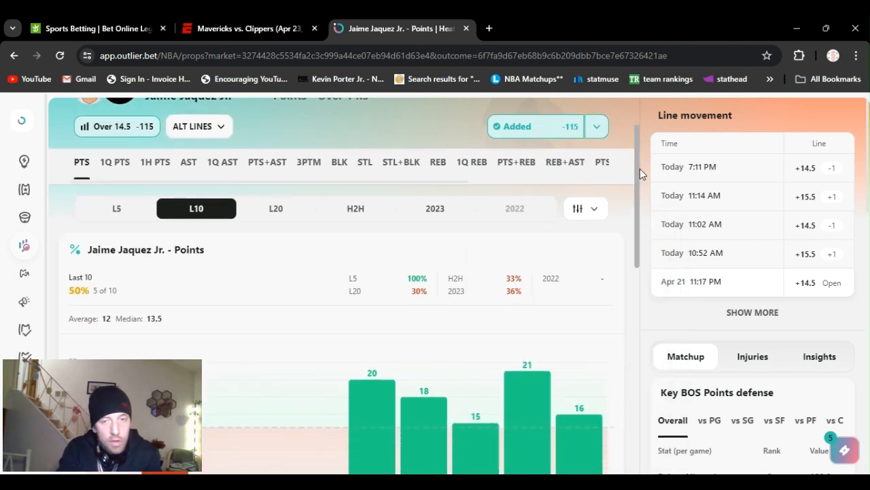
{"action": "scroll", "scroll_direction": "down", "scroll_amount": 3}
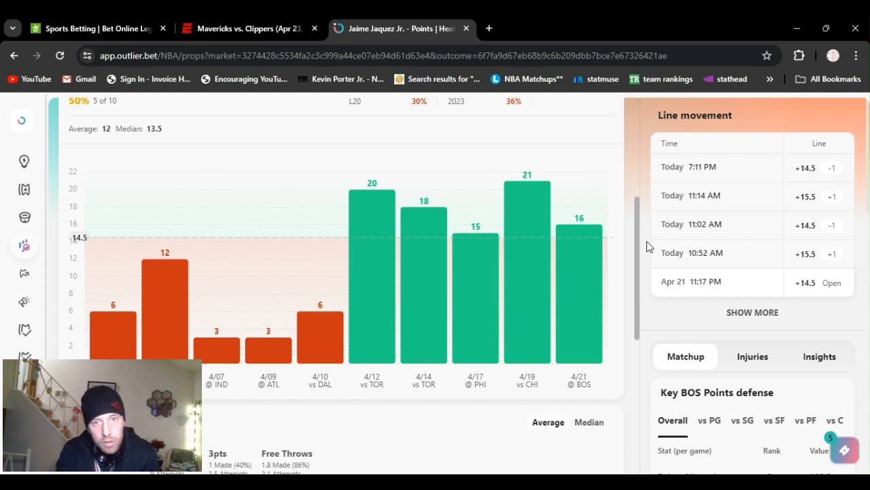
{"action": "scroll", "scroll_direction": "down", "scroll_amount": 3}
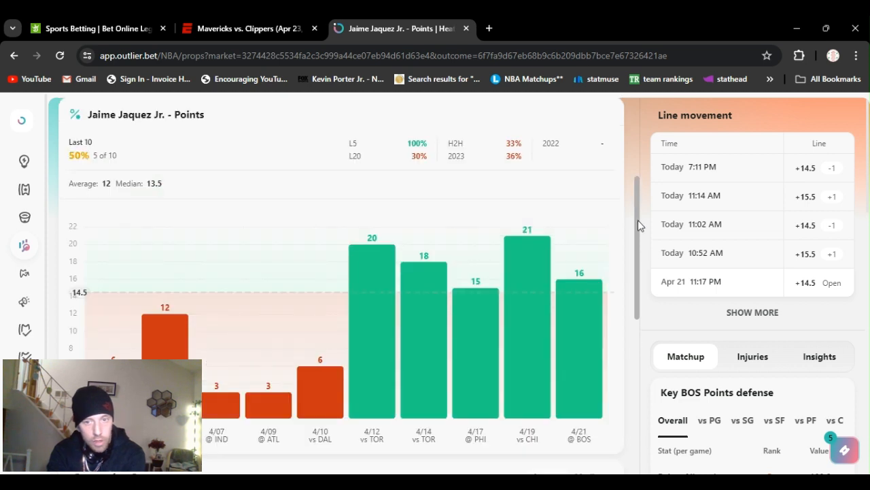
{"action": "scroll", "scroll_direction": "down", "scroll_amount": 3}
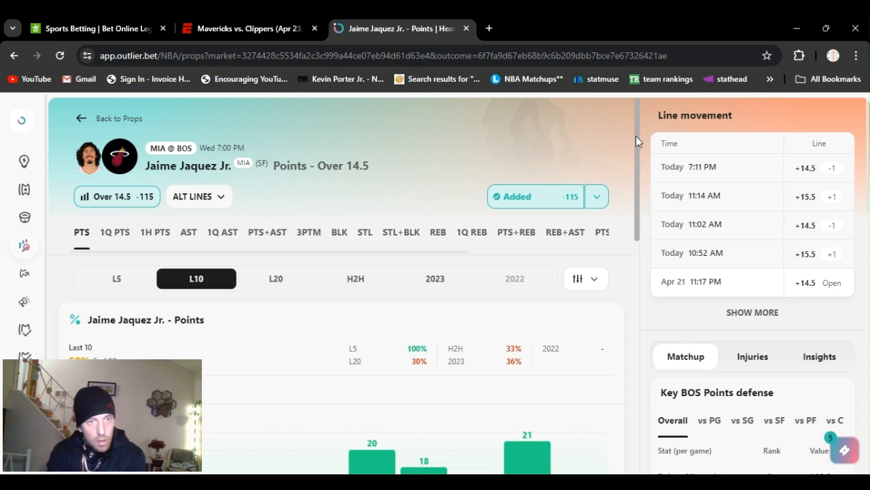
{"action": "scroll", "scroll_direction": "down", "scroll_amount": 3}
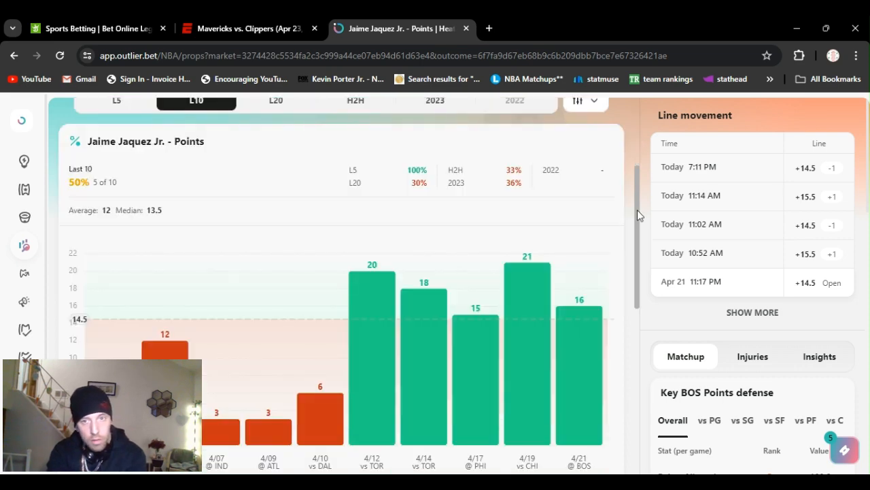
{"action": "scroll", "scroll_direction": "down", "scroll_amount": 3}
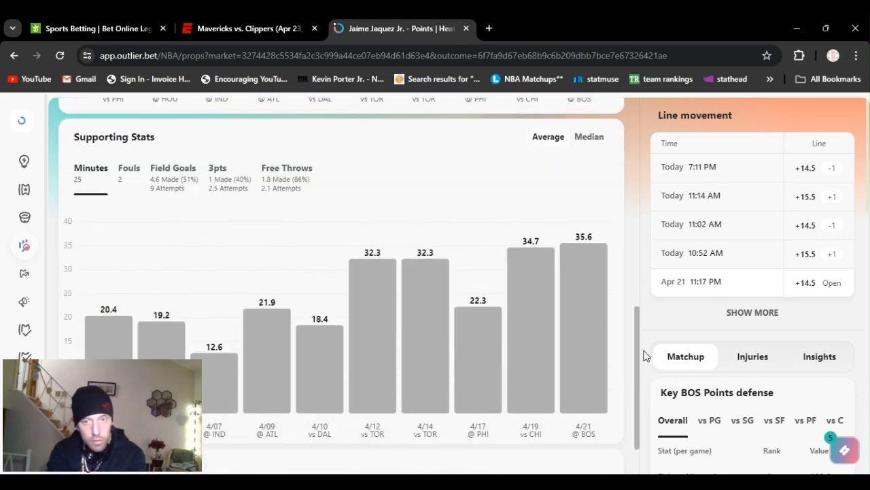
{"action": "scroll", "scroll_direction": "down", "scroll_amount": 3}
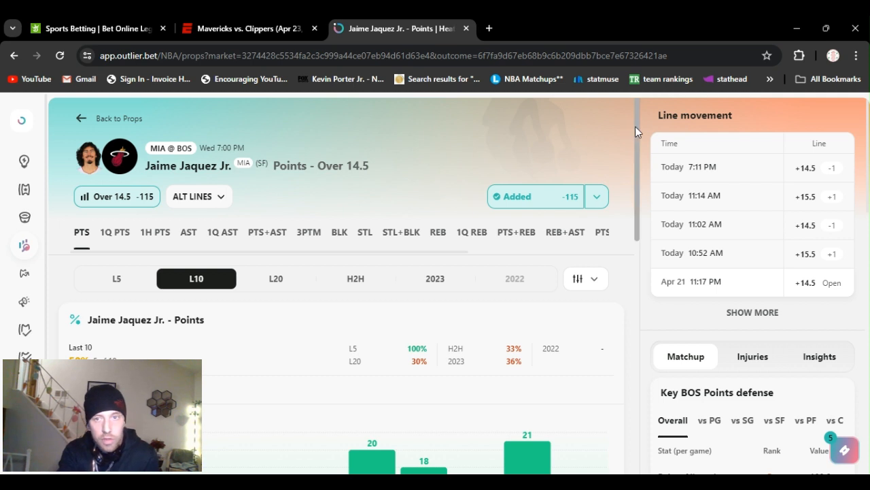
{"action": "mouse_move", "coordinate": [586, 113]}
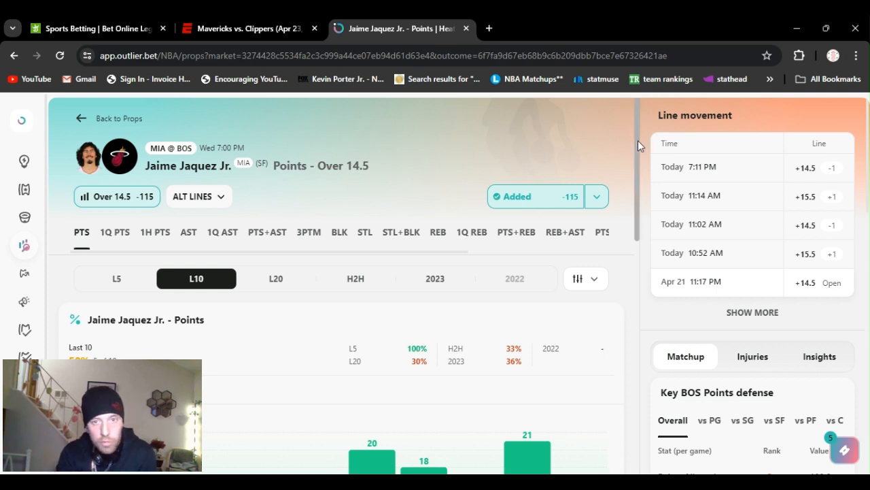
{"action": "mouse_move", "coordinate": [684, 344]}
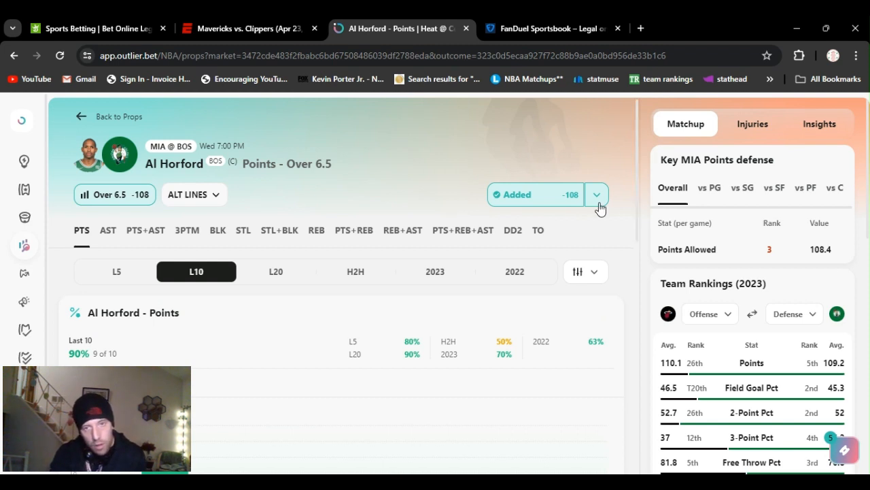
Step: Add the Bam Adebayo REB+AST Under 13.5 prop to My Picks at -119
{"action": "left_click", "coordinate": [597, 194]}
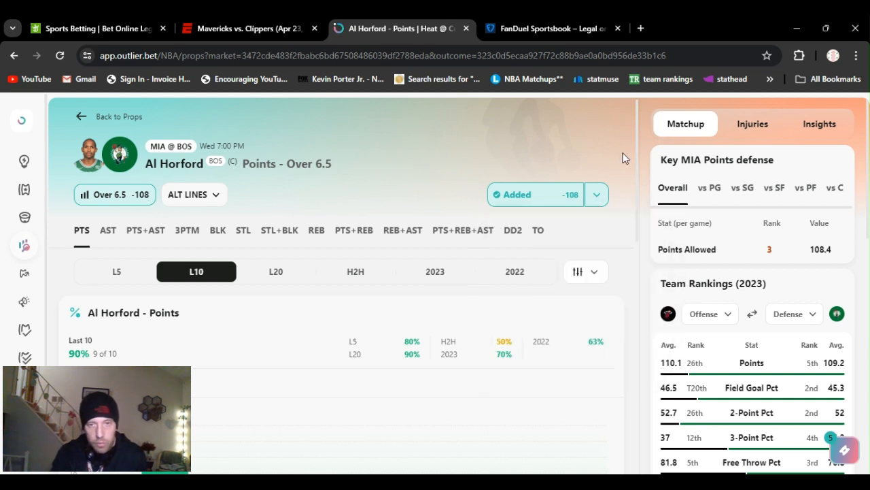
{"action": "mouse_move", "coordinate": [640, 149]}
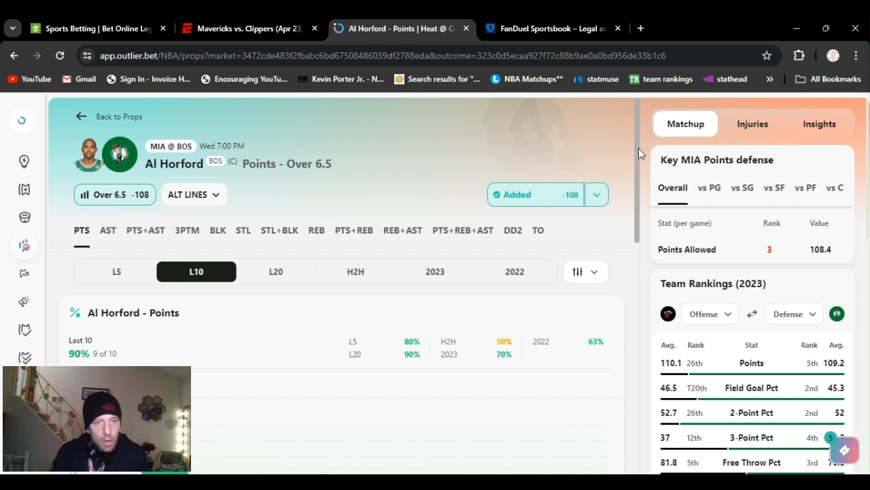
{"action": "scroll", "scroll_direction": "down", "scroll_amount": 3}
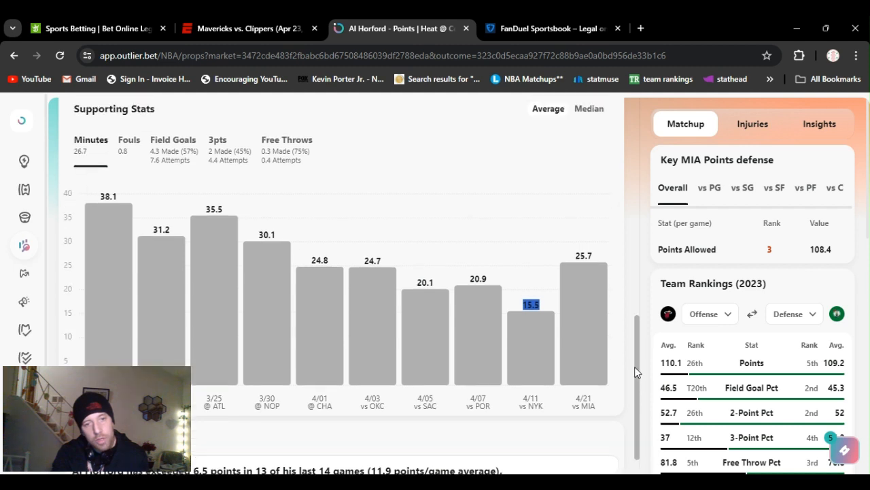
{"action": "scroll", "scroll_direction": "down", "scroll_amount": 3}
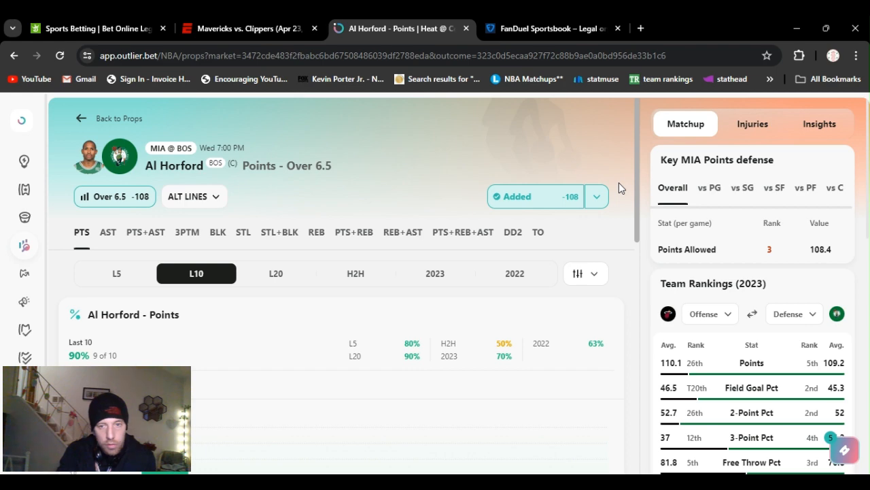
{"action": "scroll", "scroll_direction": "down", "scroll_amount": 3}
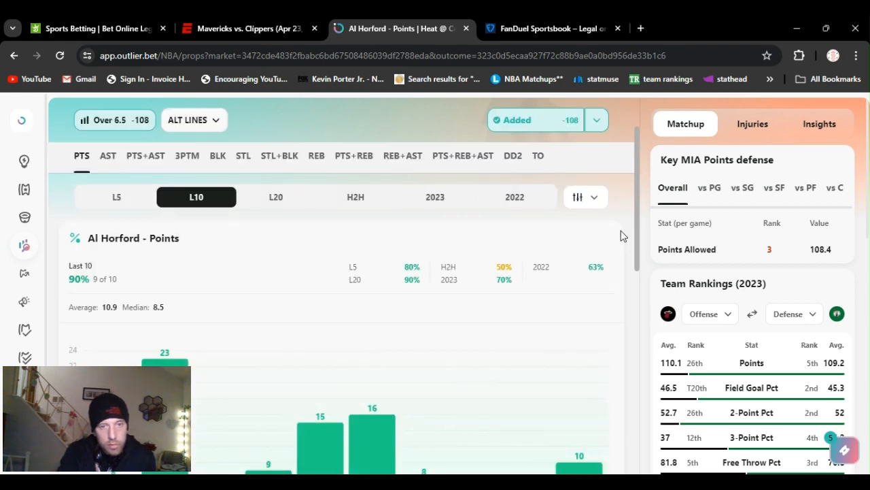
{"action": "scroll", "scroll_direction": "down", "scroll_amount": 3}
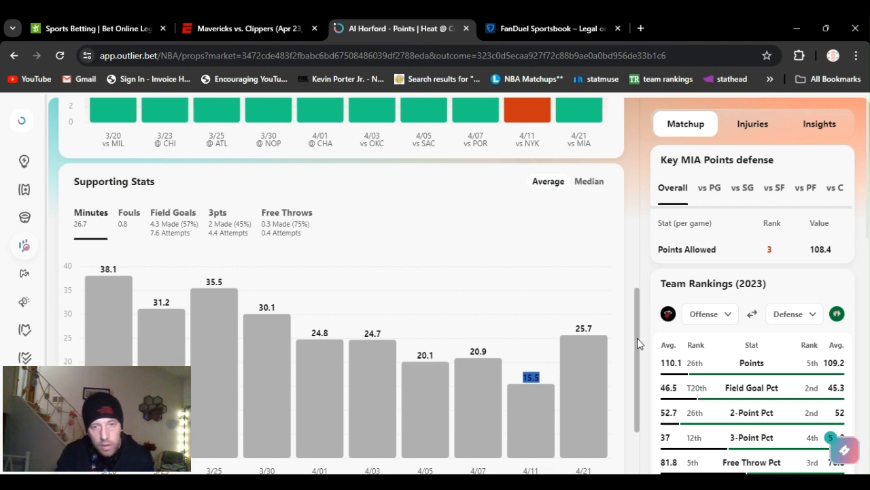
{"action": "scroll", "scroll_direction": "down", "scroll_amount": 3}
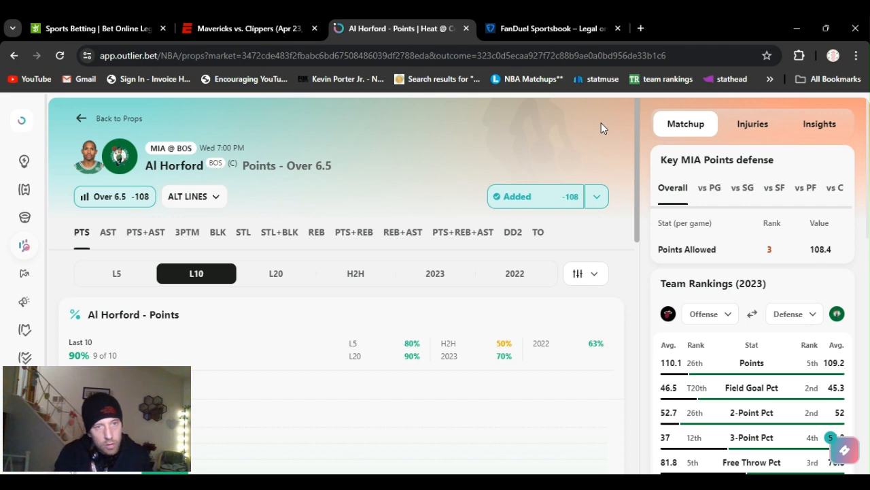
{"action": "mouse_move", "coordinate": [524, 125]}
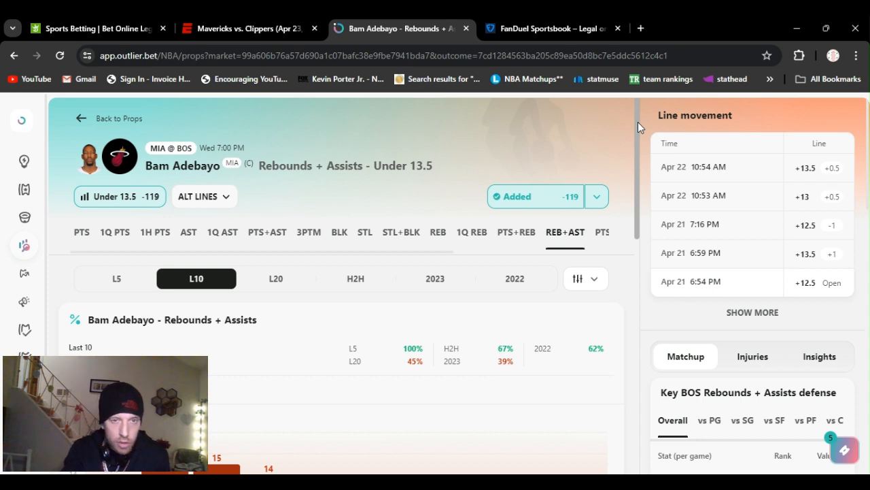
Step: Scroll further to review the prop's line movement
{"action": "scroll", "scroll_direction": "down", "scroll_amount": 3}
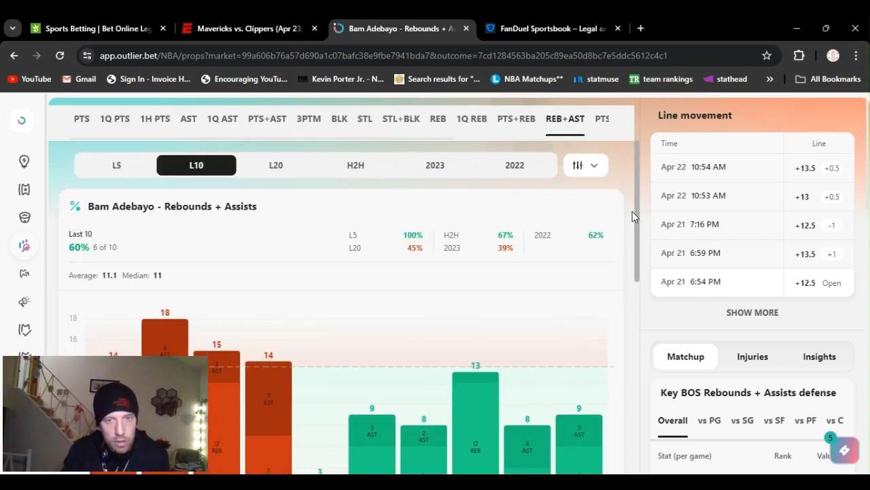
{"action": "scroll", "scroll_direction": "down", "scroll_amount": 3}
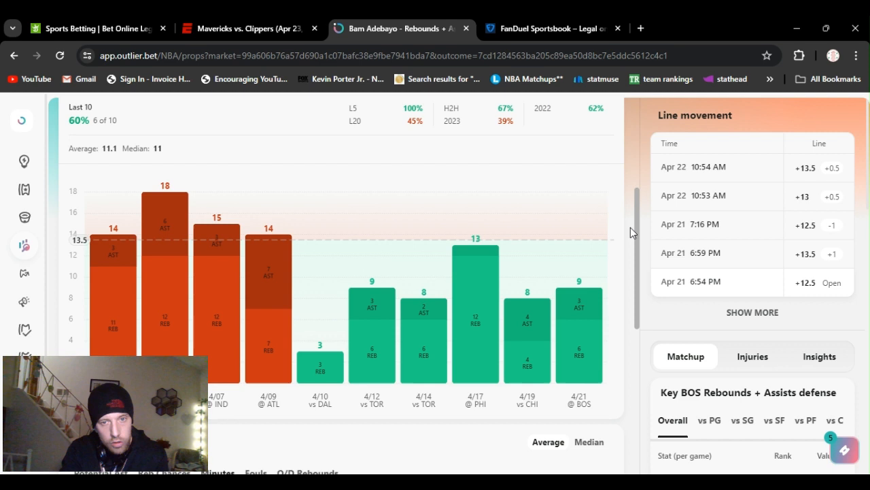
{"action": "scroll", "scroll_direction": "down", "scroll_amount": 3}
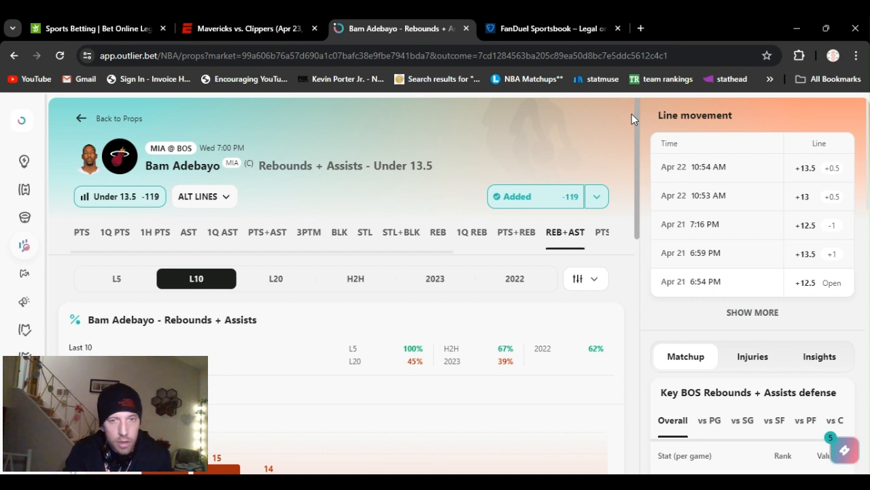
{"action": "mouse_move", "coordinate": [582, 208]}
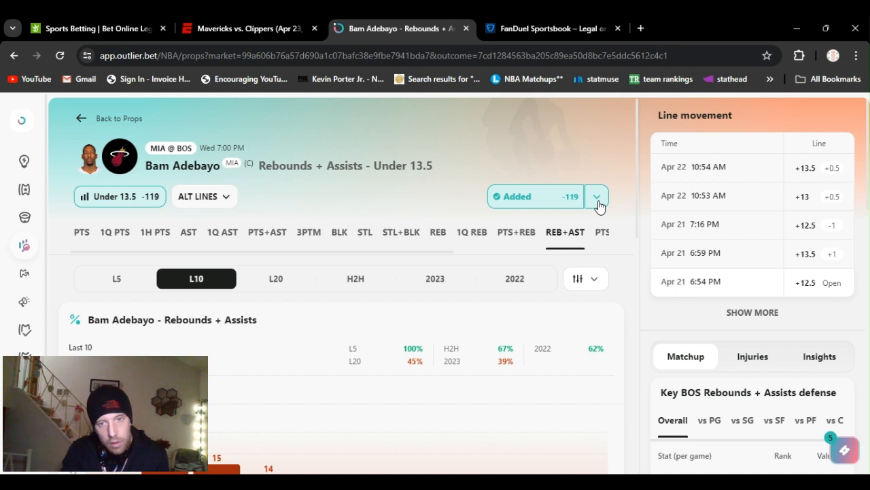
{"action": "mouse_move", "coordinate": [582, 210]}
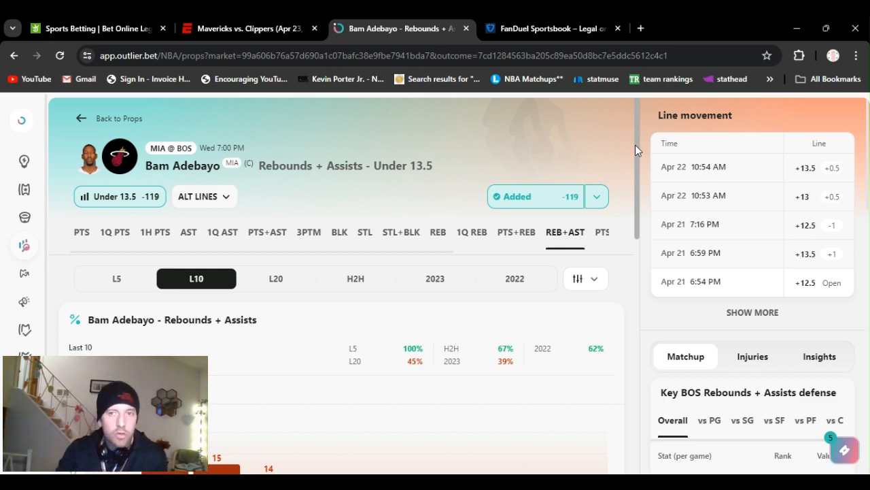
{"action": "scroll", "scroll_direction": "down", "scroll_amount": 3}
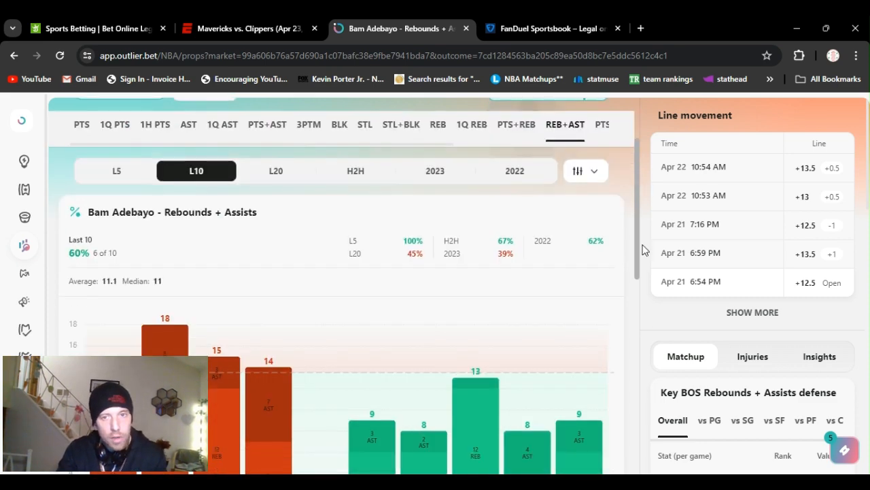
{"action": "scroll", "scroll_direction": "down", "scroll_amount": 3}
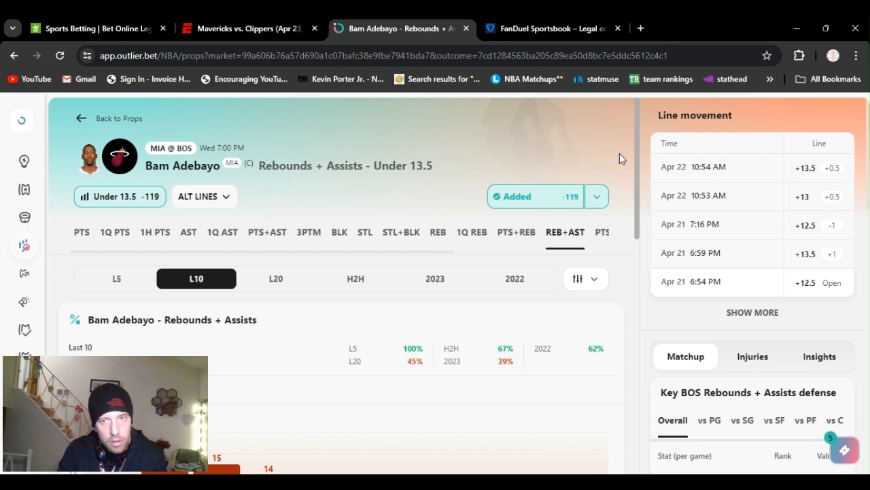
{"action": "scroll", "scroll_direction": "down", "scroll_amount": 3}
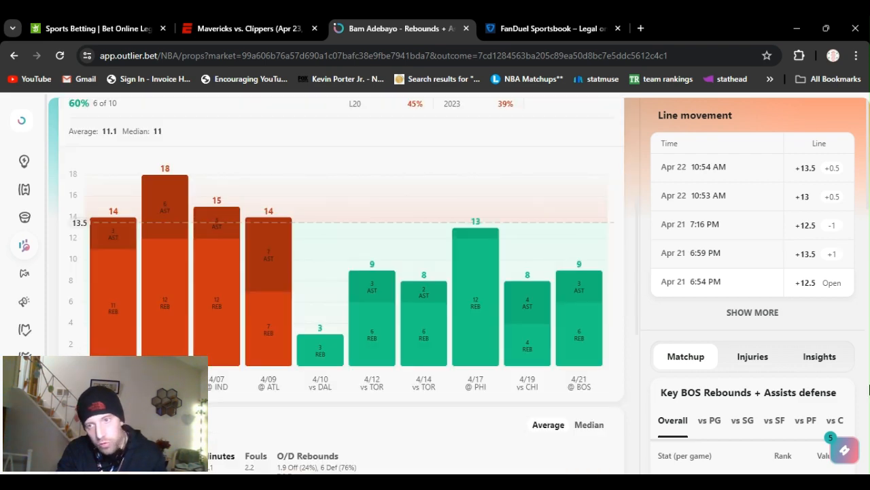
{"action": "scroll", "scroll_direction": "down", "scroll_amount": 3}
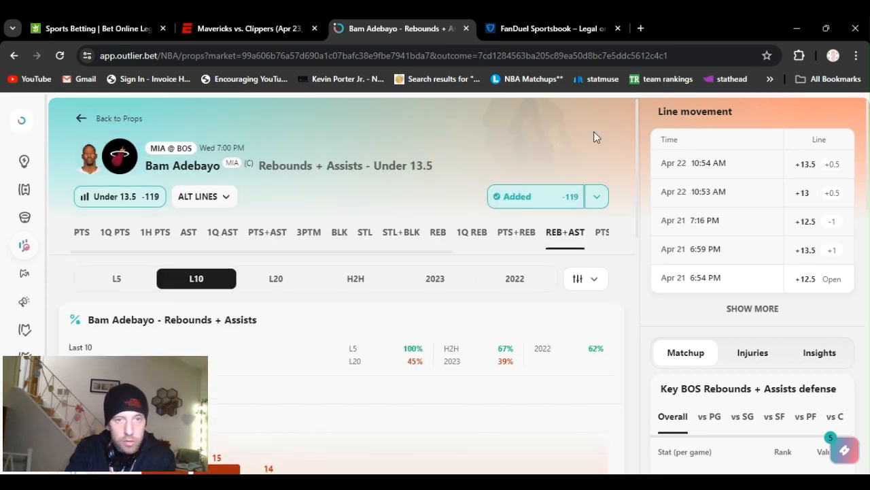
{"action": "mouse_move", "coordinate": [638, 155]}
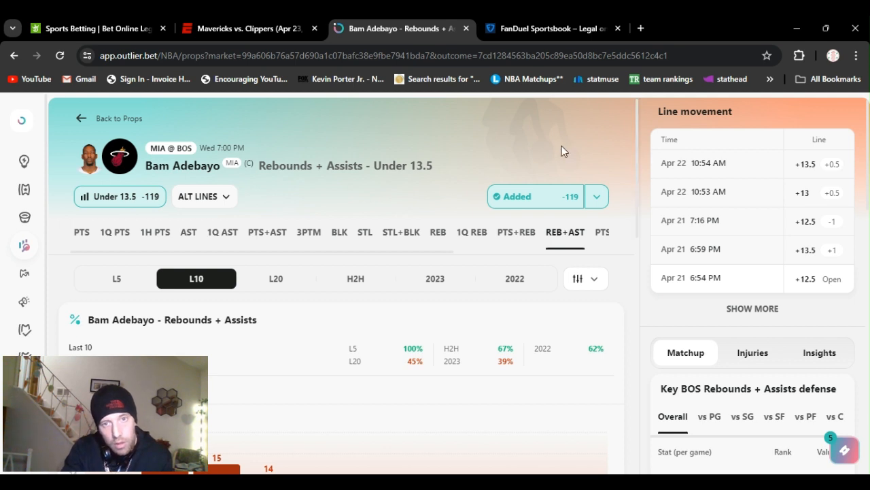
{"action": "mouse_move", "coordinate": [508, 135]}
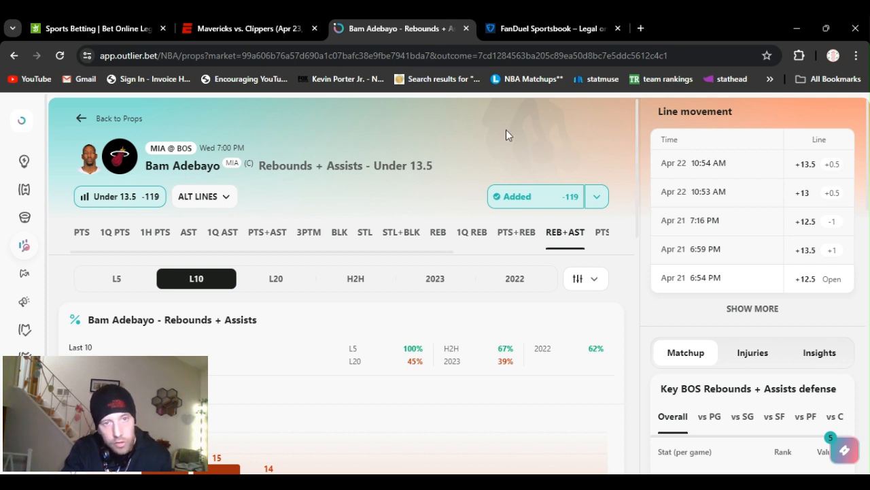
{"action": "mouse_move", "coordinate": [464, 180]}
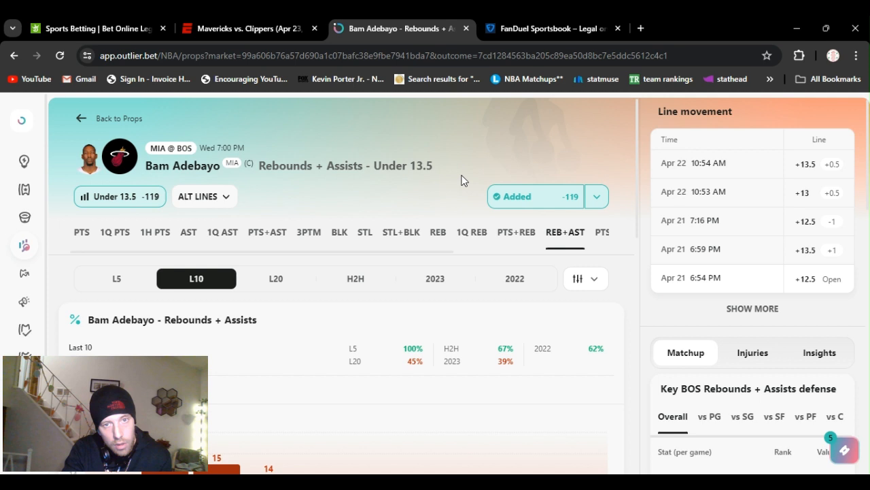
{"action": "mouse_move", "coordinate": [459, 226]}
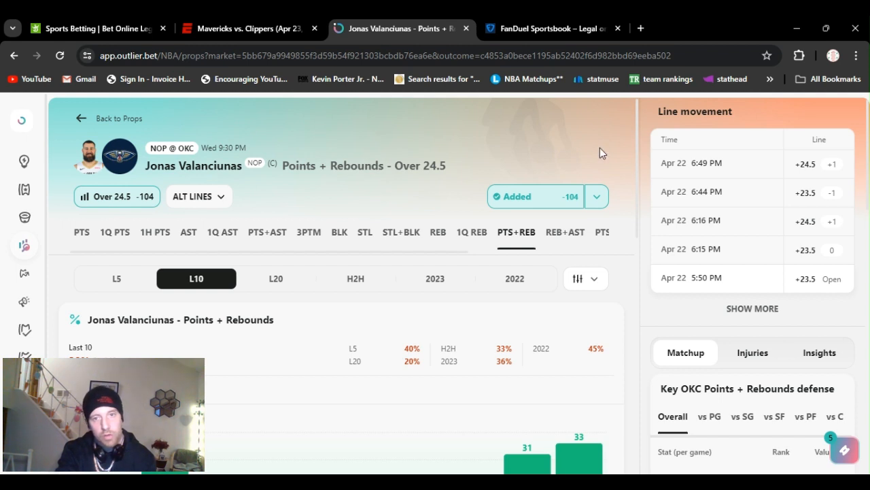
{"action": "mouse_move", "coordinate": [597, 203]}
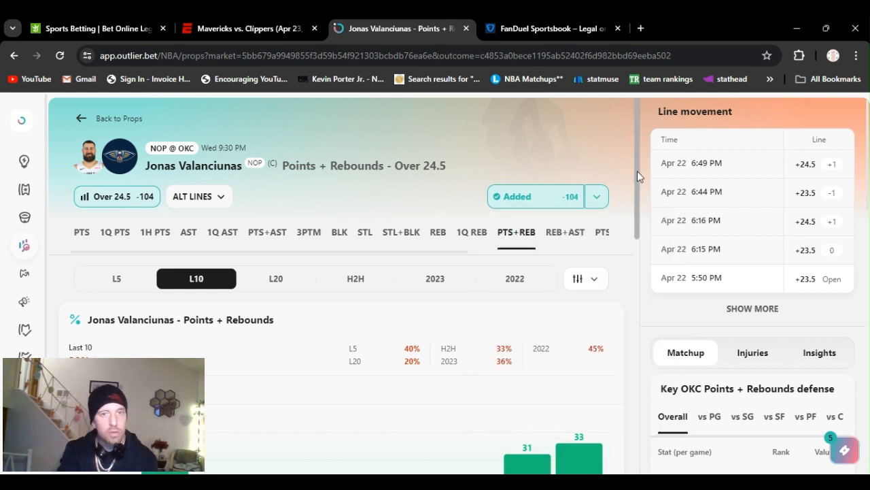
Step: Scroll through Jonas Valanciunas's PTS+REB Over 24.5 last-10 bar chart and listed picks
{"action": "scroll", "scroll_direction": "down", "scroll_amount": 3}
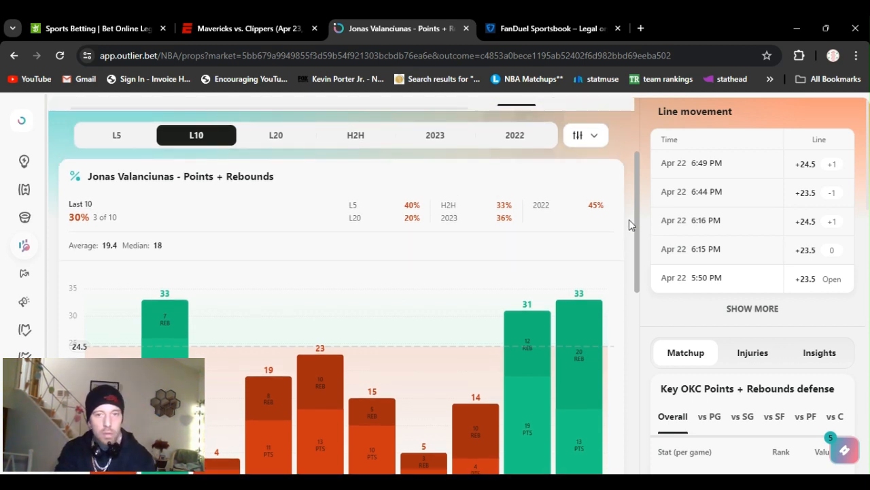
{"action": "scroll", "scroll_direction": "down", "scroll_amount": 3}
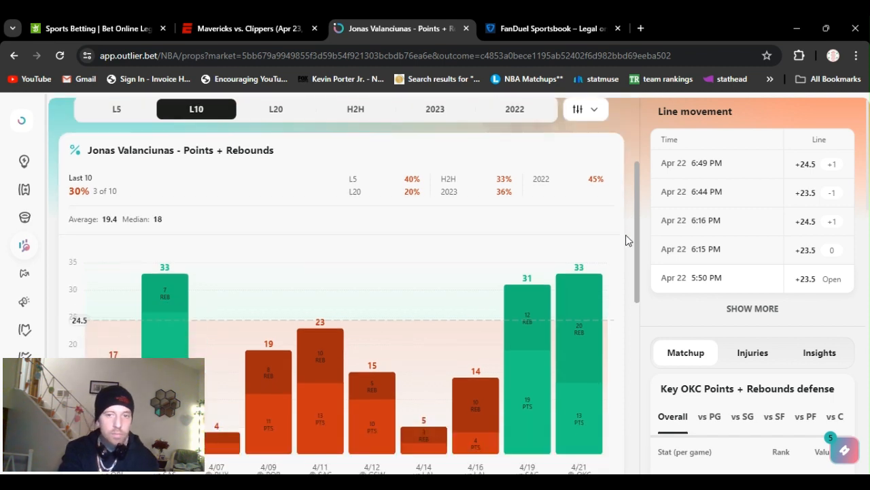
{"action": "scroll", "scroll_direction": "down", "scroll_amount": 3}
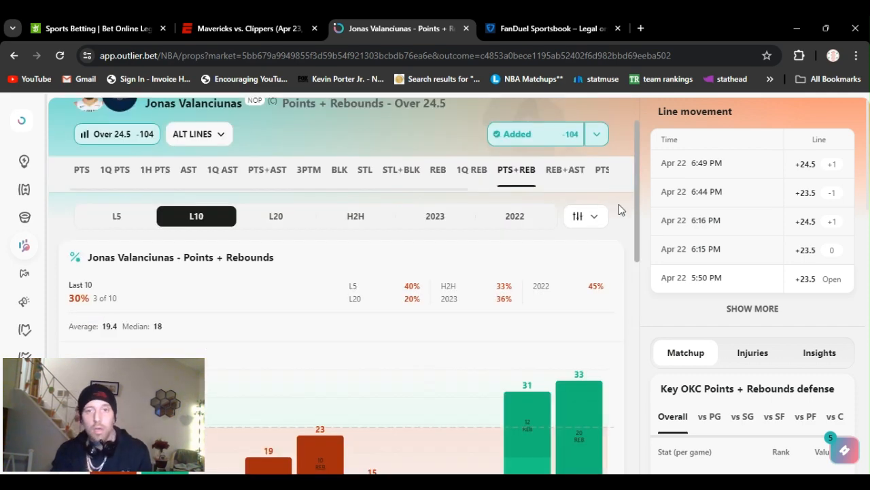
{"action": "scroll", "scroll_direction": "down", "scroll_amount": 3}
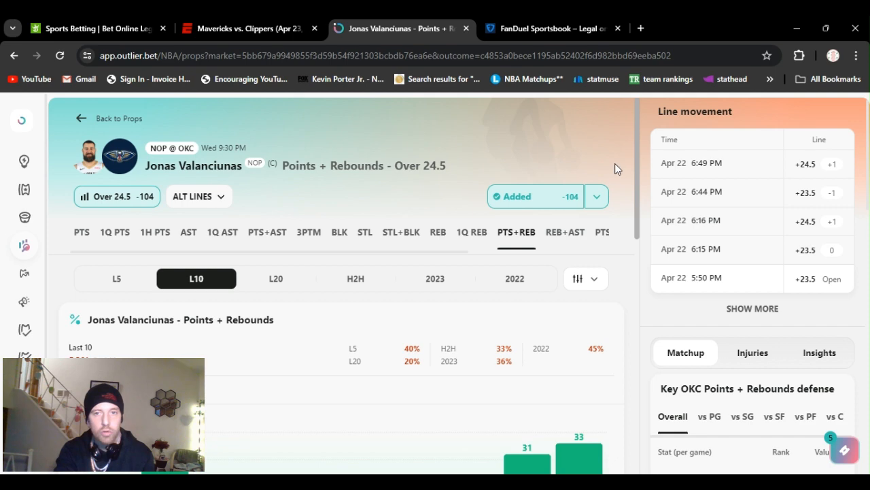
{"action": "mouse_move", "coordinate": [627, 165]}
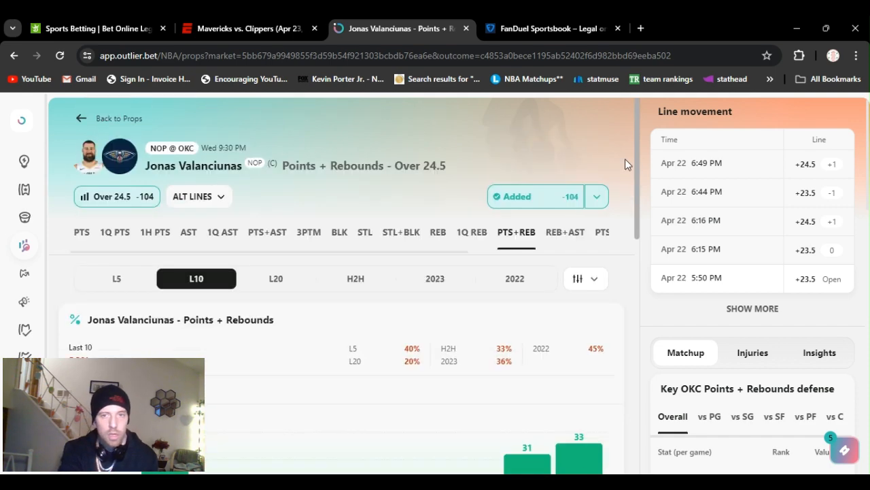
{"action": "scroll", "scroll_direction": "down", "scroll_amount": 3}
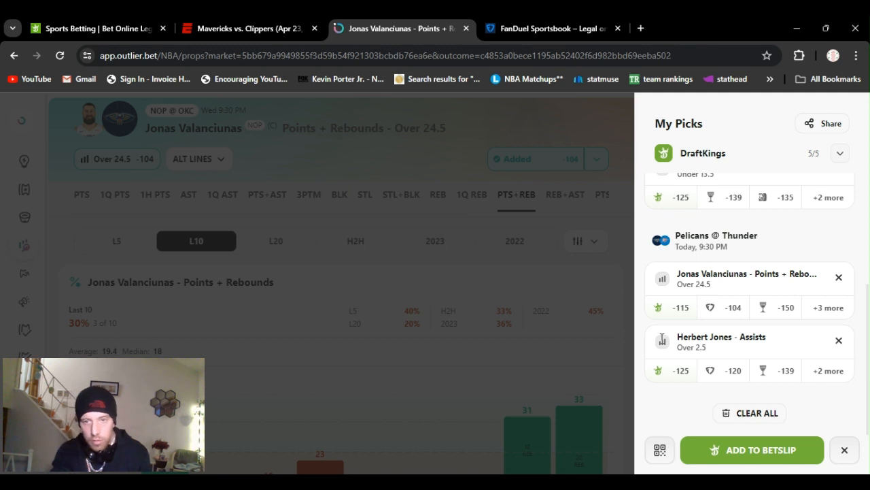
{"action": "mouse_move", "coordinate": [662, 343]}
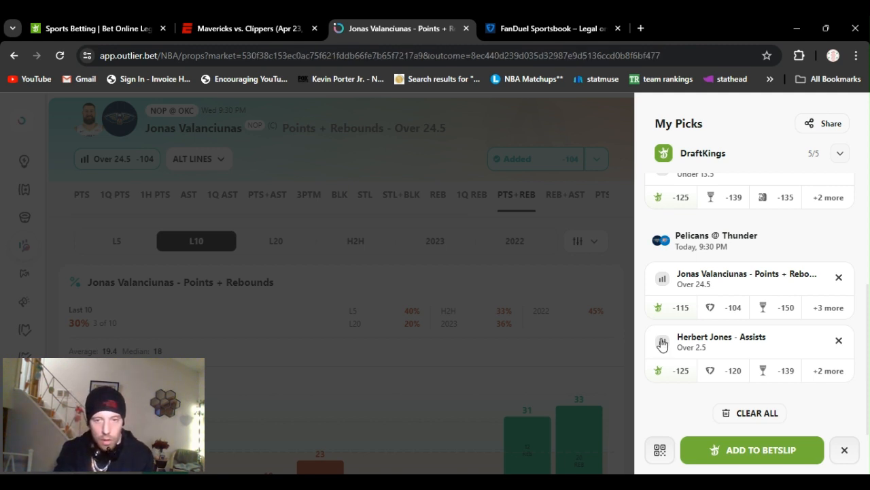
Step: Open the Herbert Jones Assists Over 2.5 entry from My Picks
{"action": "left_click", "coordinate": [720, 342]}
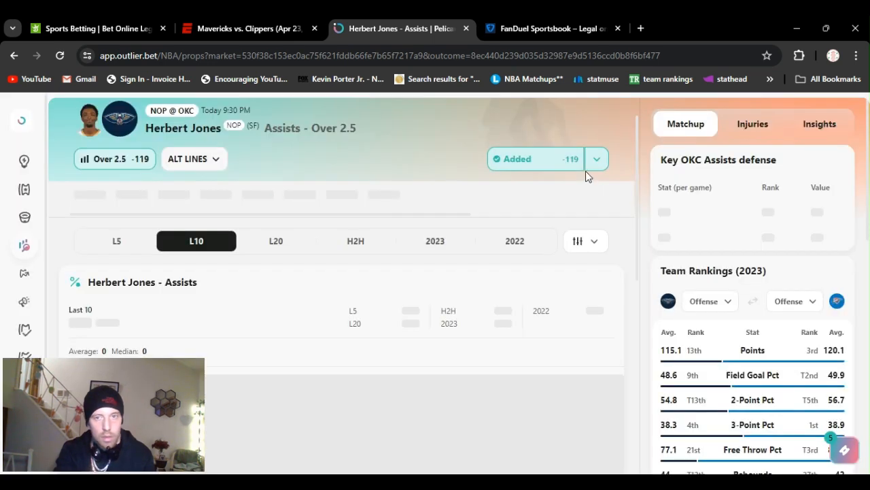
{"action": "mouse_move", "coordinate": [591, 174]}
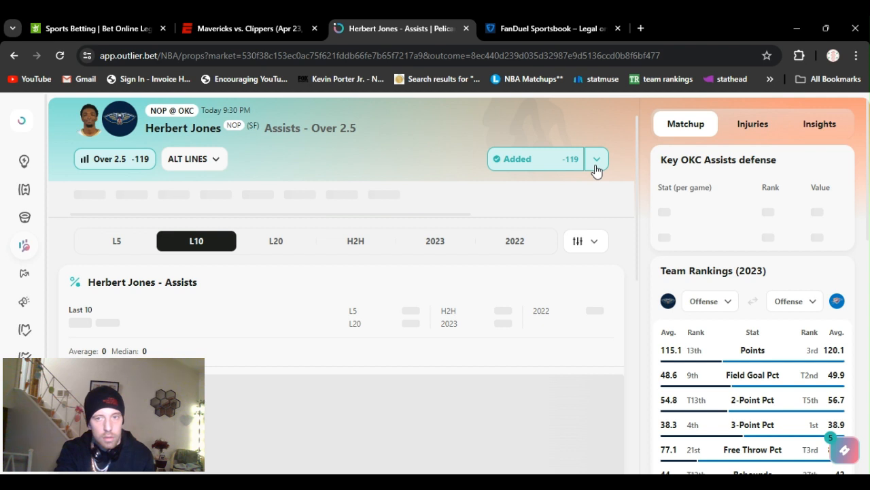
Step: Review Herbert Jones's last-10 assists (6 of 10 over, 2.8 average) and OKC assists defense
{"action": "left_click", "coordinate": [596, 158]}
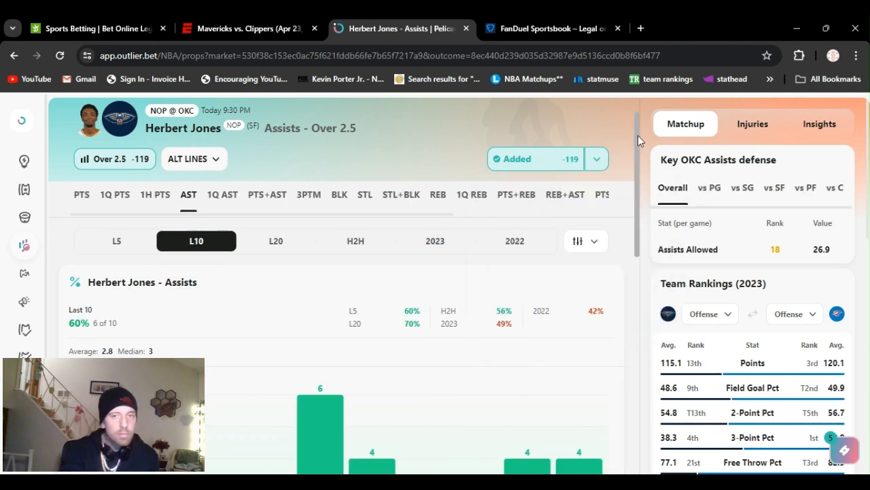
{"action": "scroll", "scroll_direction": "down", "scroll_amount": 3}
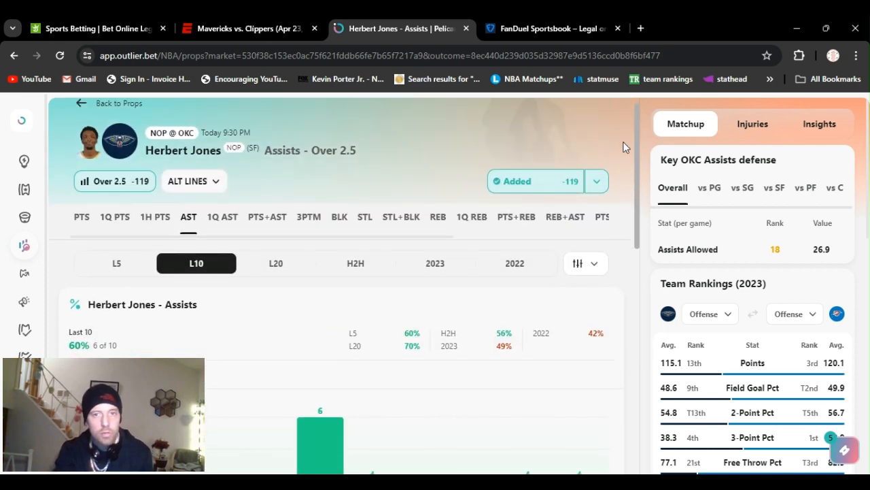
{"action": "scroll", "scroll_direction": "down", "scroll_amount": 3}
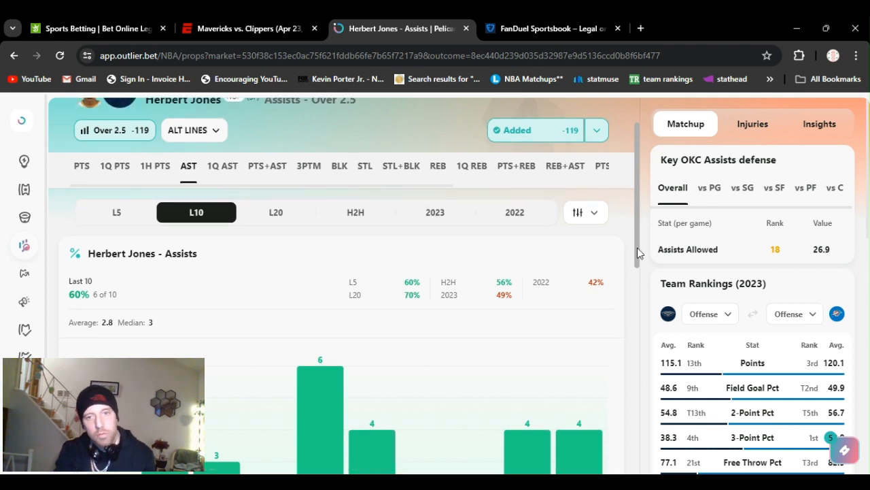
{"action": "scroll", "scroll_direction": "down", "scroll_amount": 3}
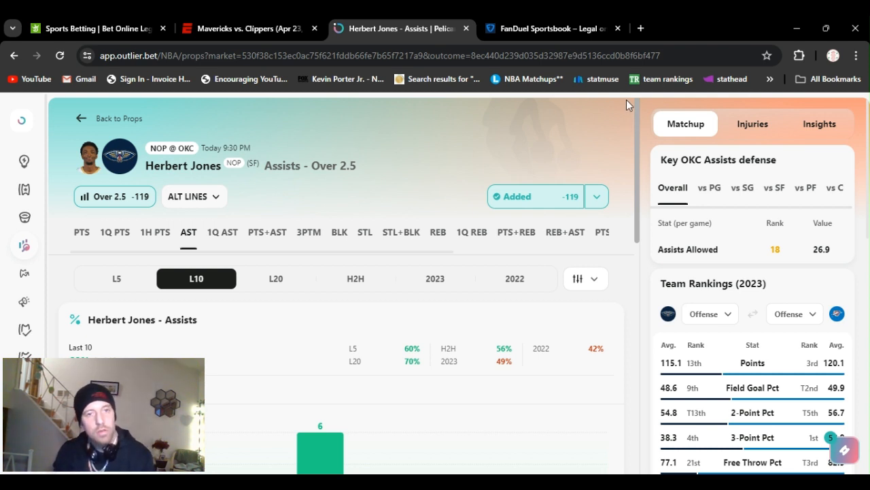
{"action": "mouse_move", "coordinate": [620, 111]}
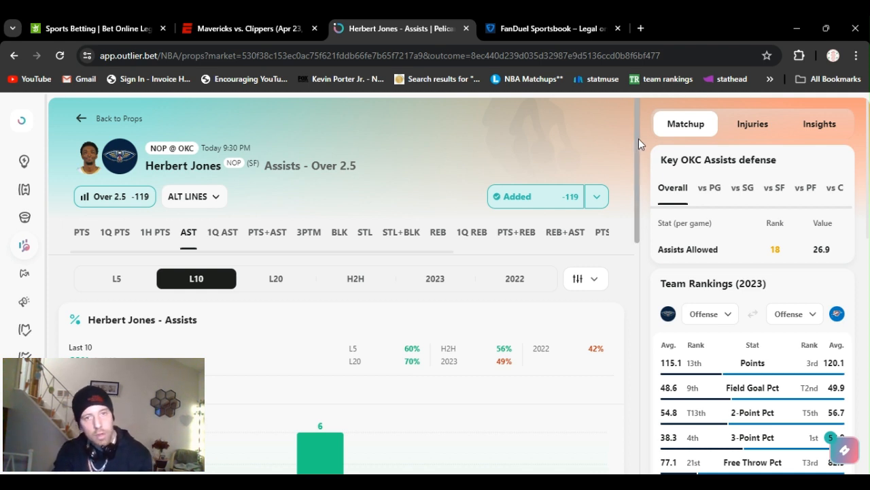
{"action": "mouse_move", "coordinate": [640, 156]}
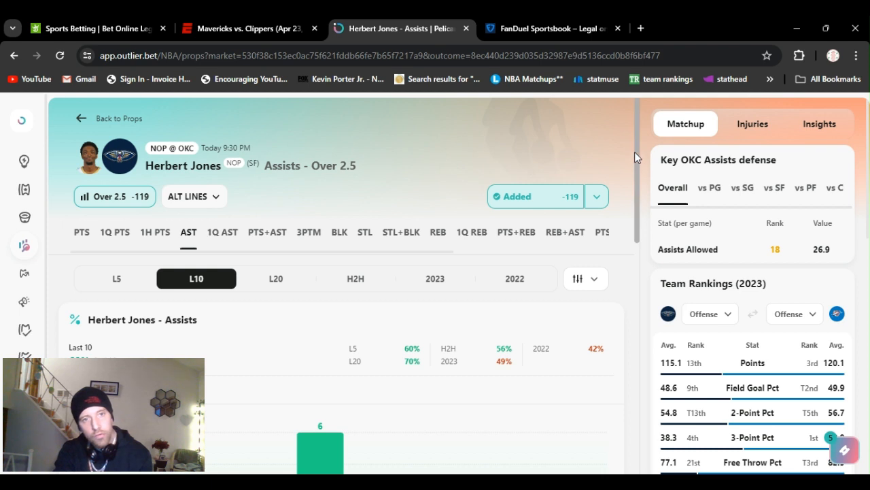
{"action": "scroll", "scroll_direction": "down", "scroll_amount": 3}
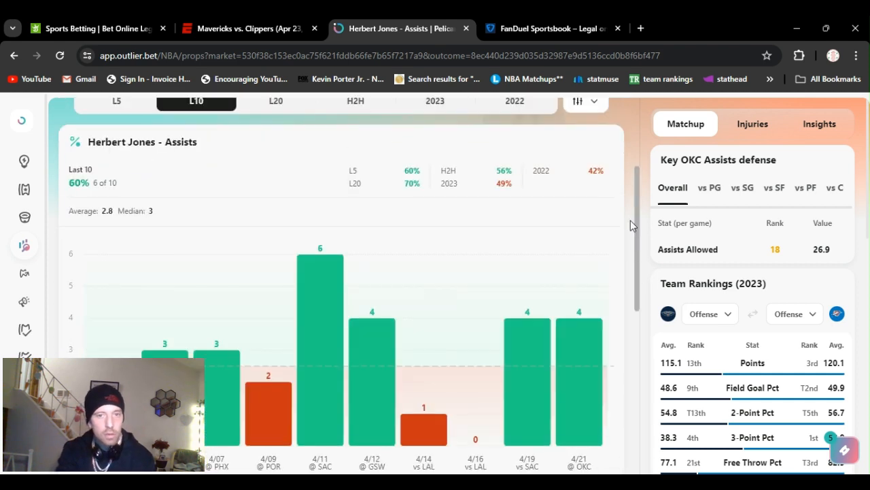
{"action": "scroll", "scroll_direction": "down", "scroll_amount": 3}
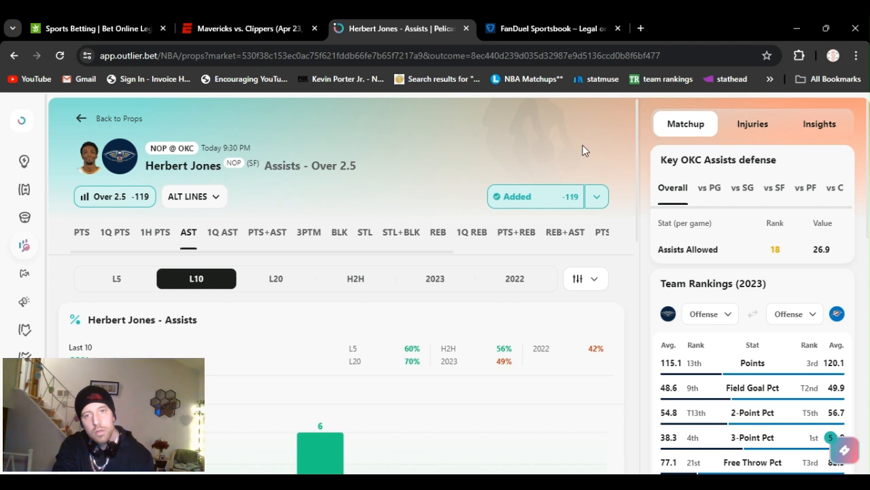
{"action": "mouse_move", "coordinate": [474, 204]}
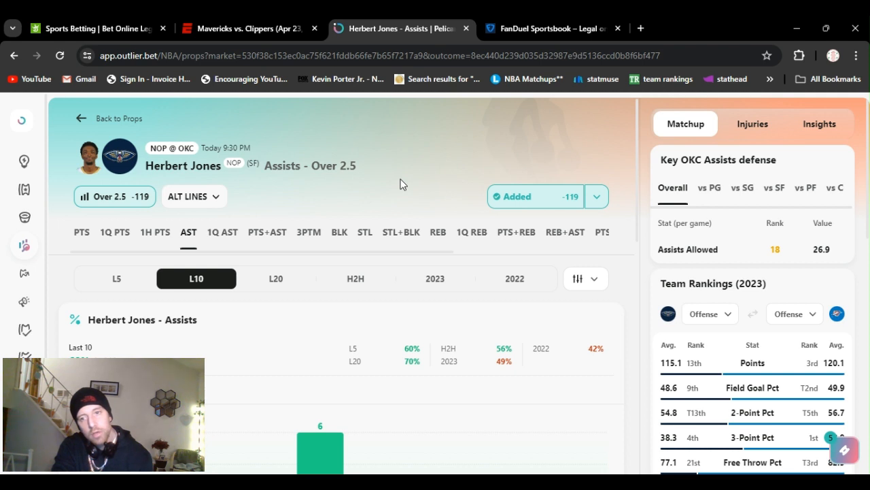
{"action": "mouse_move", "coordinate": [410, 181]}
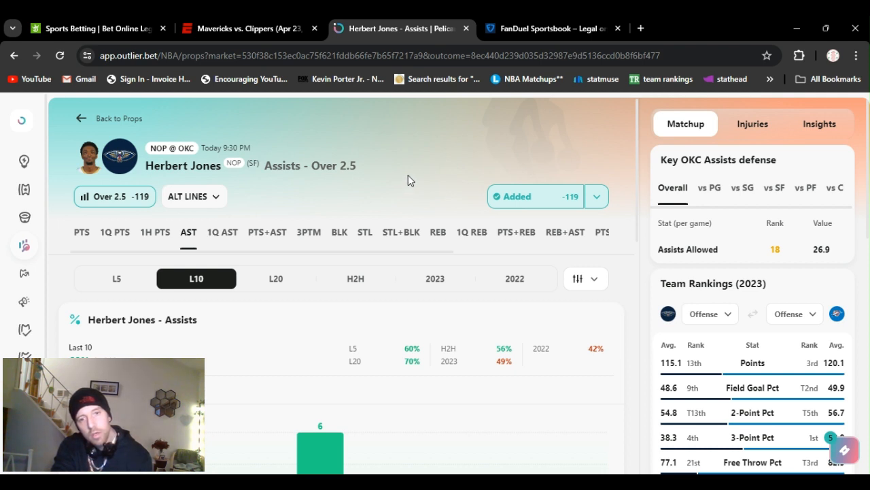
{"action": "mouse_move", "coordinate": [466, 156]}
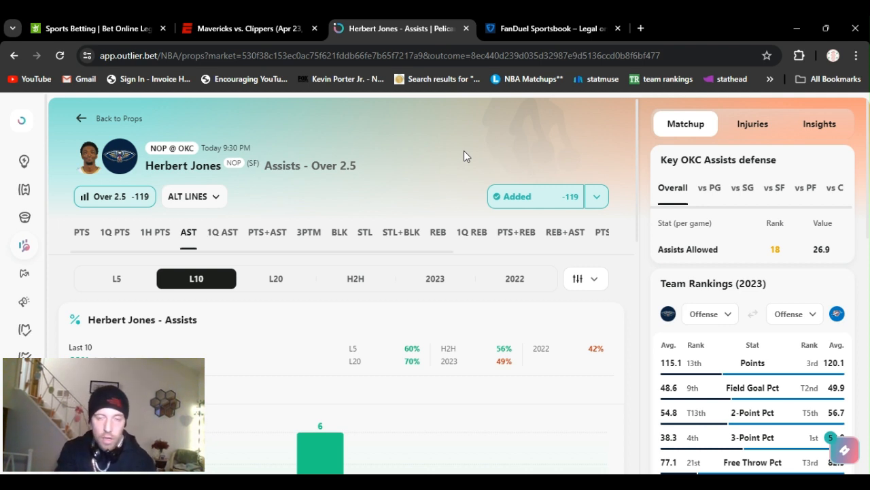
{"action": "mouse_move", "coordinate": [637, 197]}
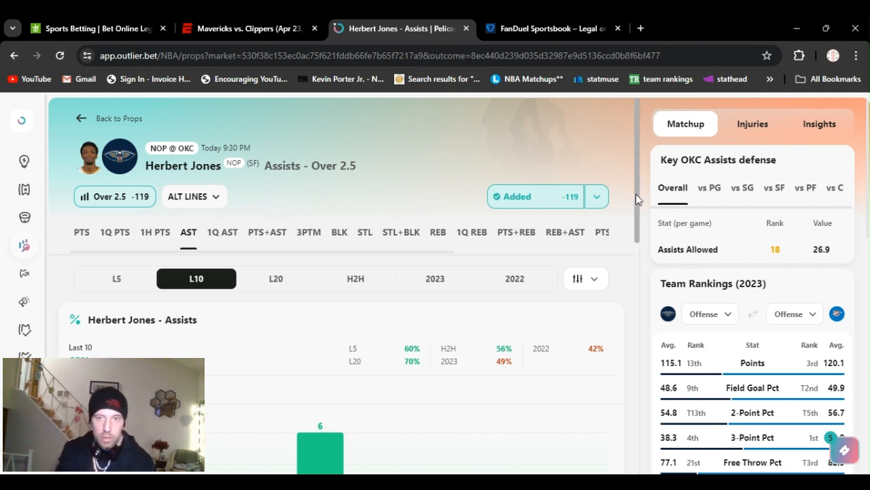
{"action": "mouse_move", "coordinate": [516, 431]}
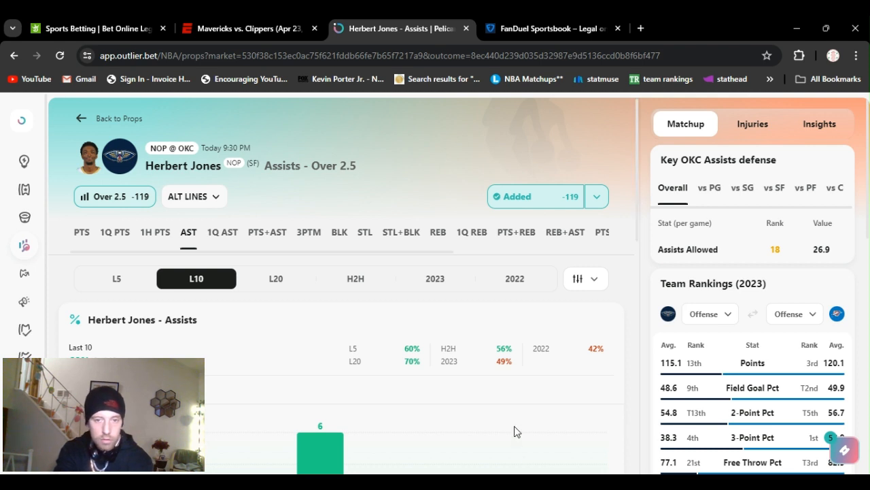